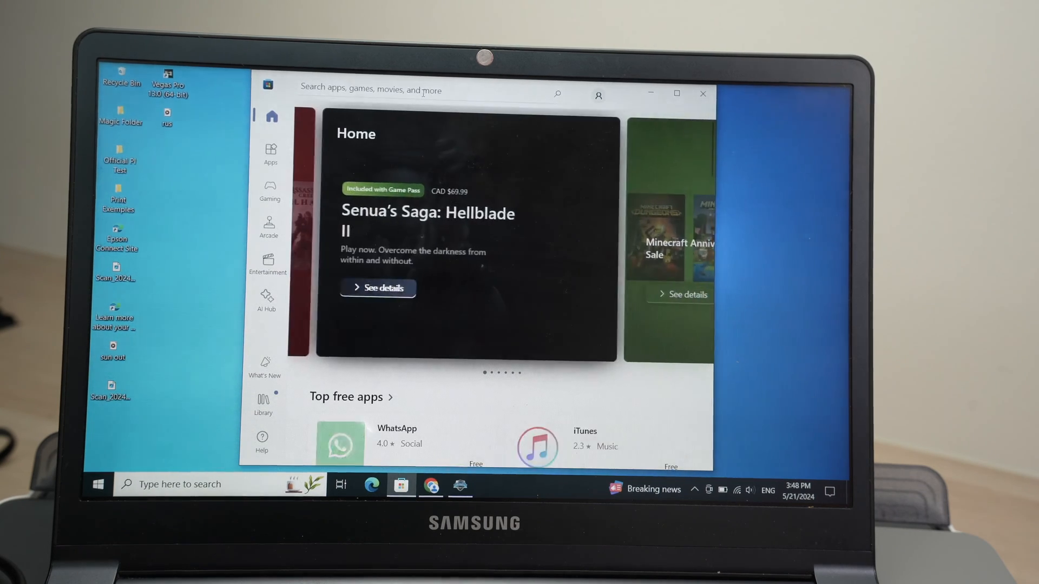
Search the Microsoft Store for 'hp smart' to find the installed HP Smart app.
{"action": "left_click", "coordinate": [424, 89]}
{"action": "type", "text": "hp smart"}
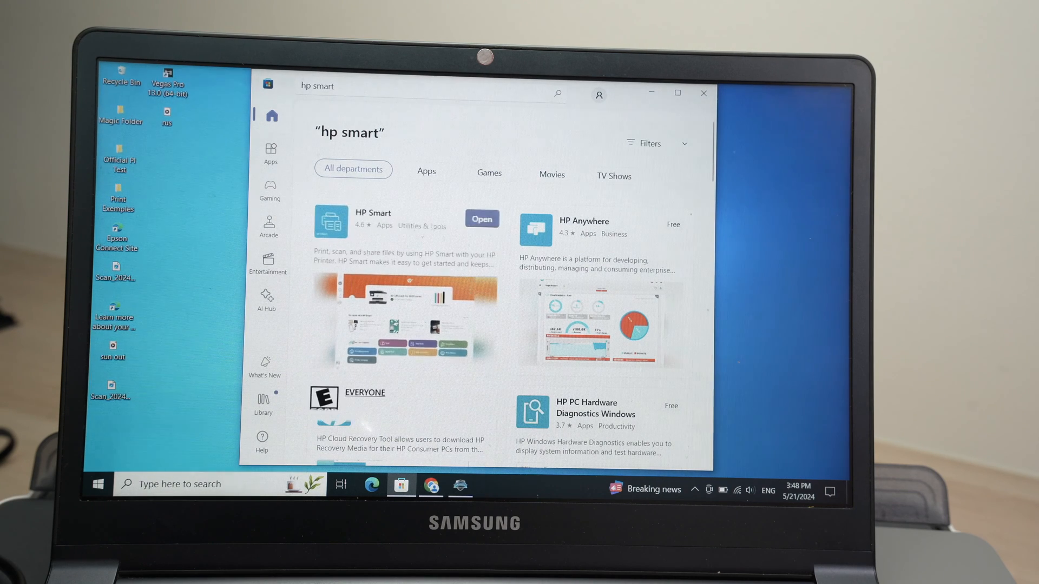
{"action": "mouse_move", "coordinate": [482, 219]}
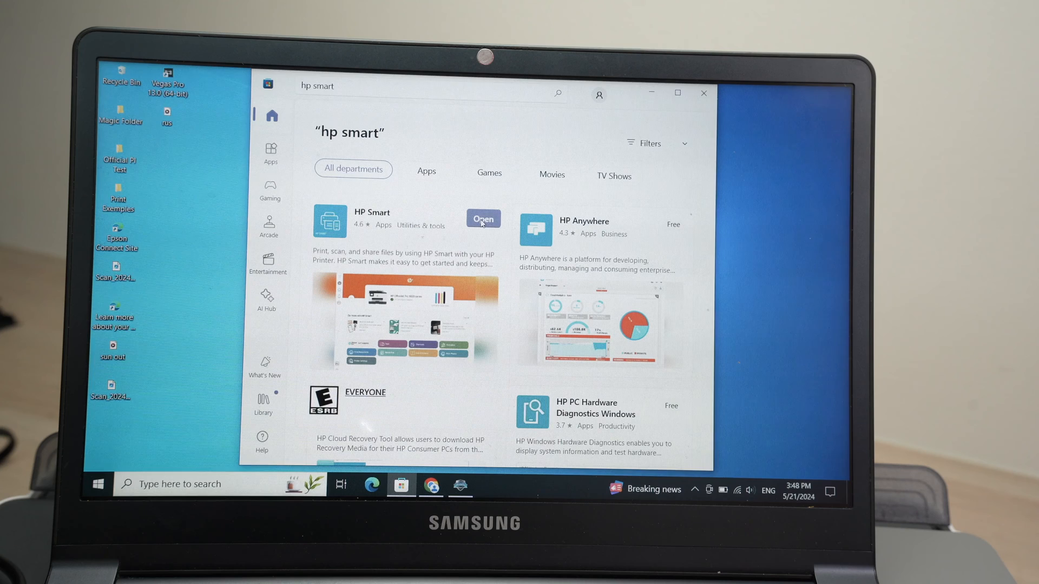
Launch HP Smart from the Store and start adding a printer.
{"action": "left_click", "coordinate": [483, 219]}
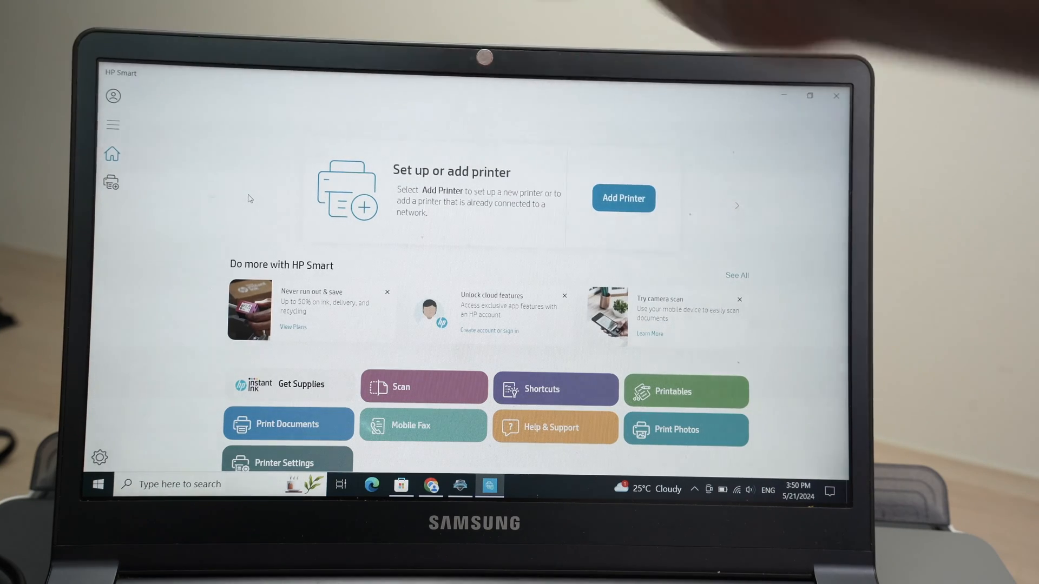
{"action": "mouse_move", "coordinate": [623, 199]}
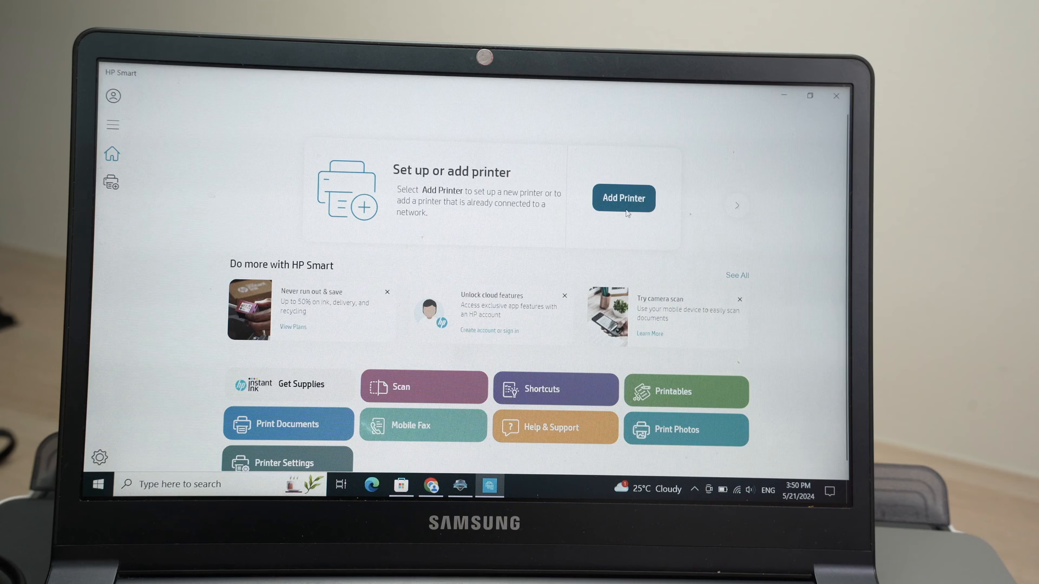
{"action": "left_click", "coordinate": [623, 198]}
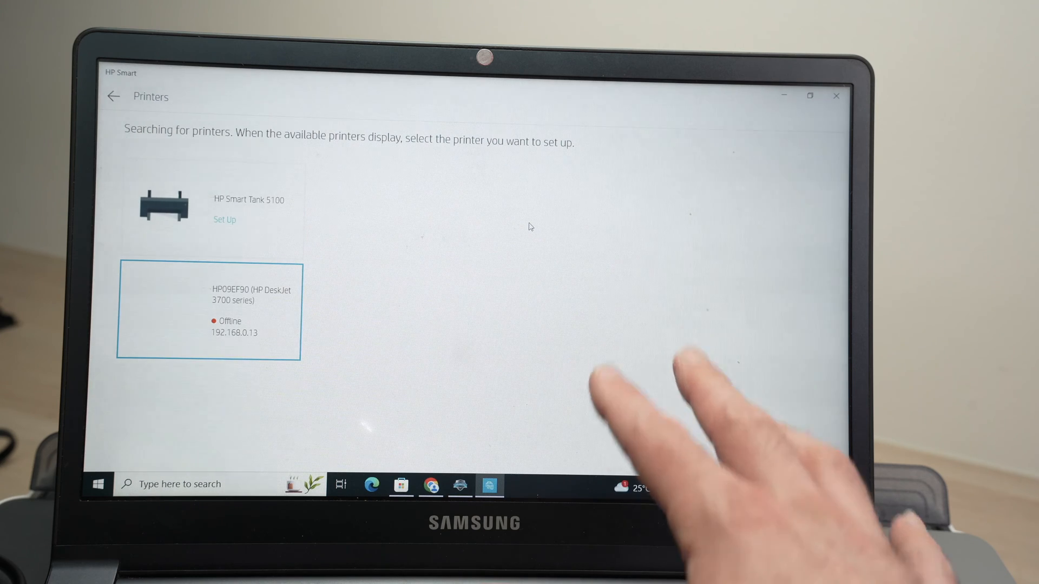
{"action": "mouse_move", "coordinate": [530, 227]}
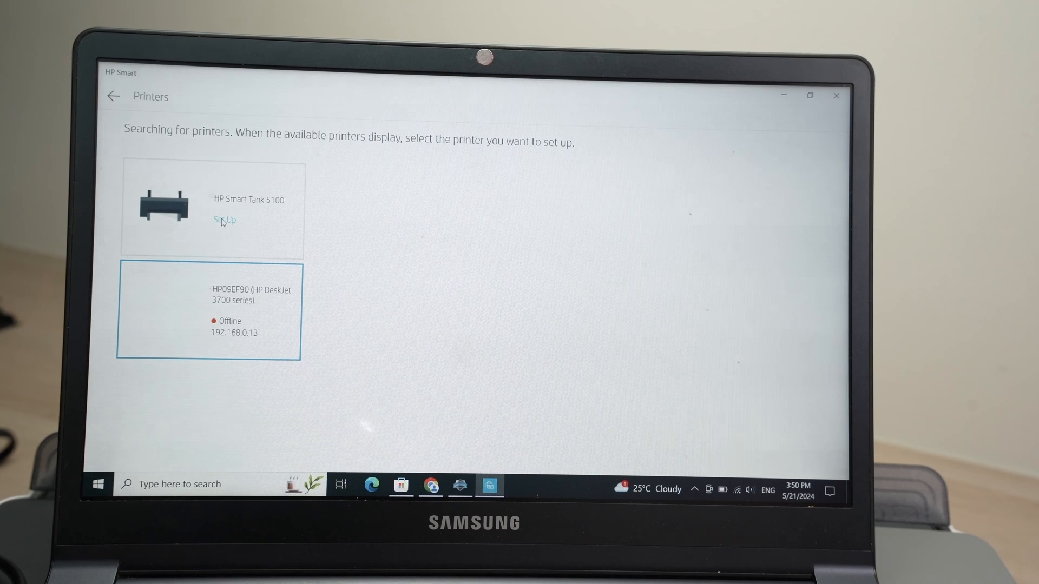
Set up the HP Smart Tank 5100 and connect it to Wi-Fi with the password.
{"action": "left_click", "coordinate": [224, 219]}
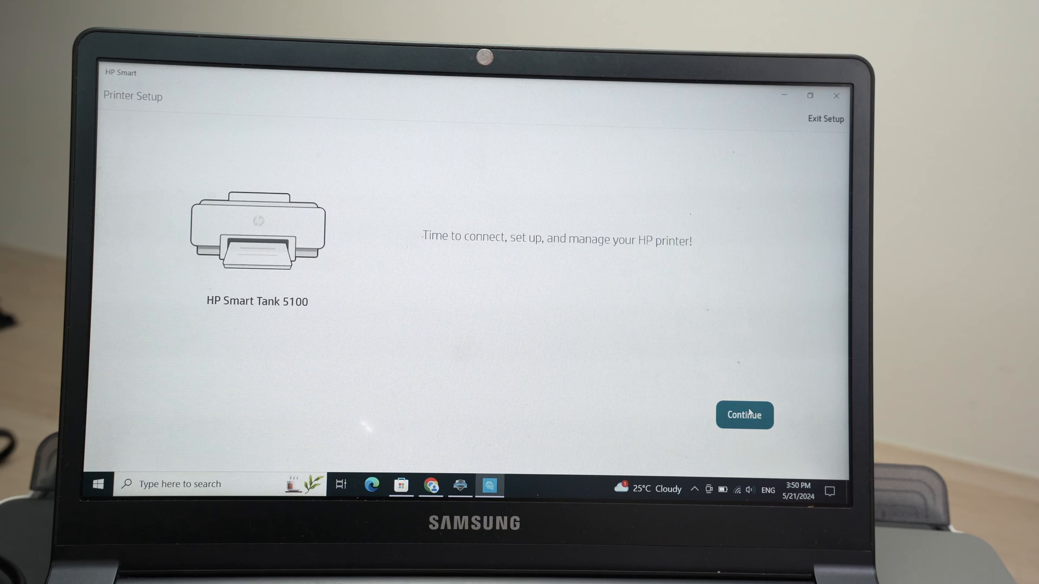
{"action": "left_click", "coordinate": [744, 415]}
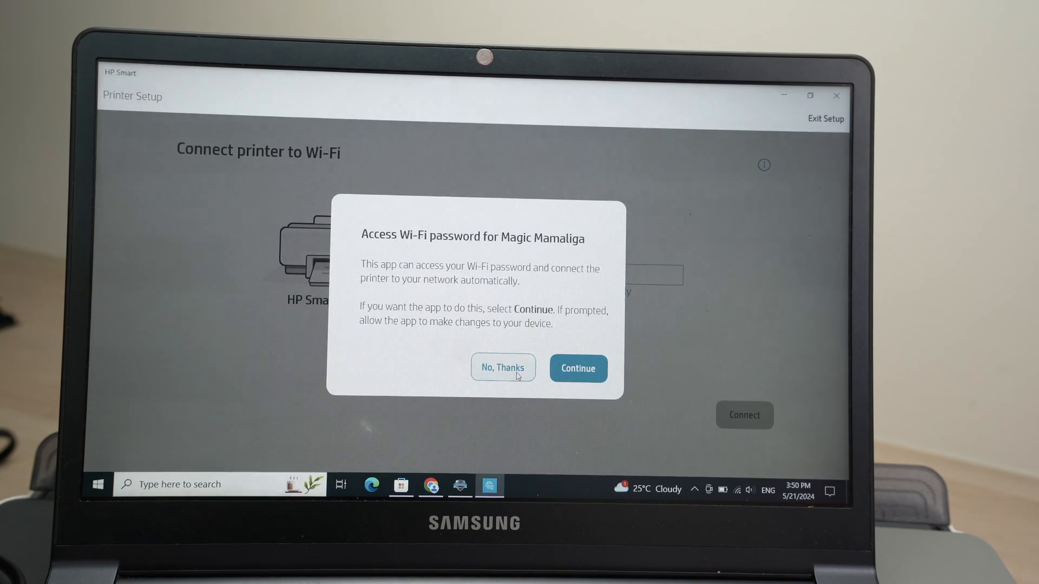
{"action": "left_click", "coordinate": [502, 368]}
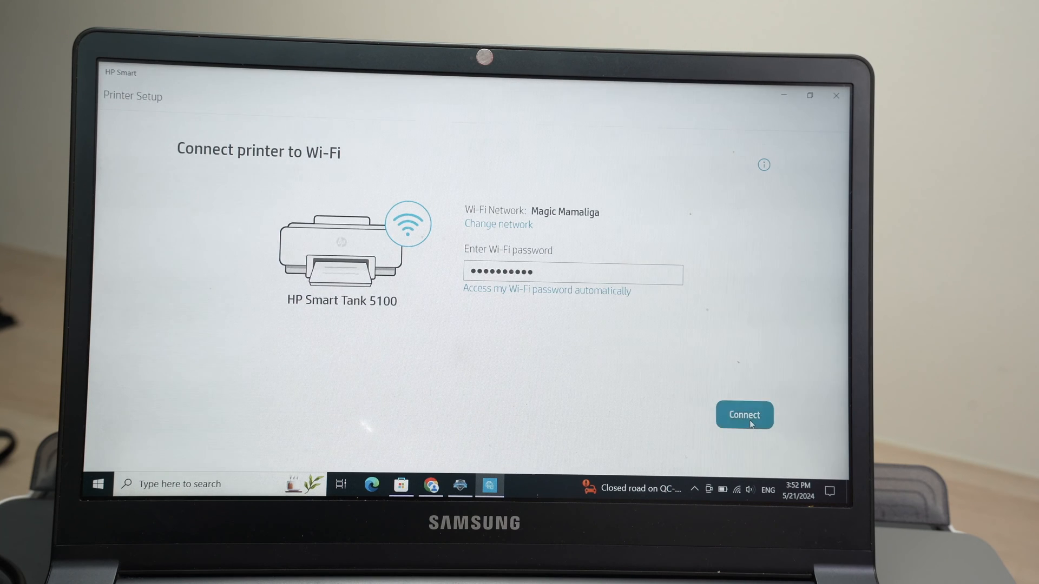
{"action": "left_click", "coordinate": [744, 415]}
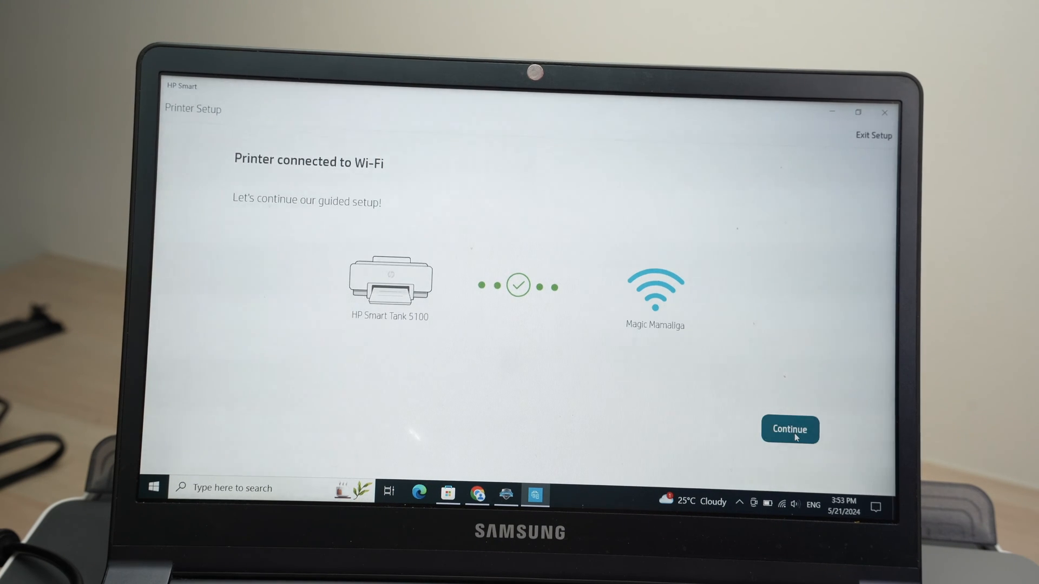
{"action": "left_click", "coordinate": [790, 429]}
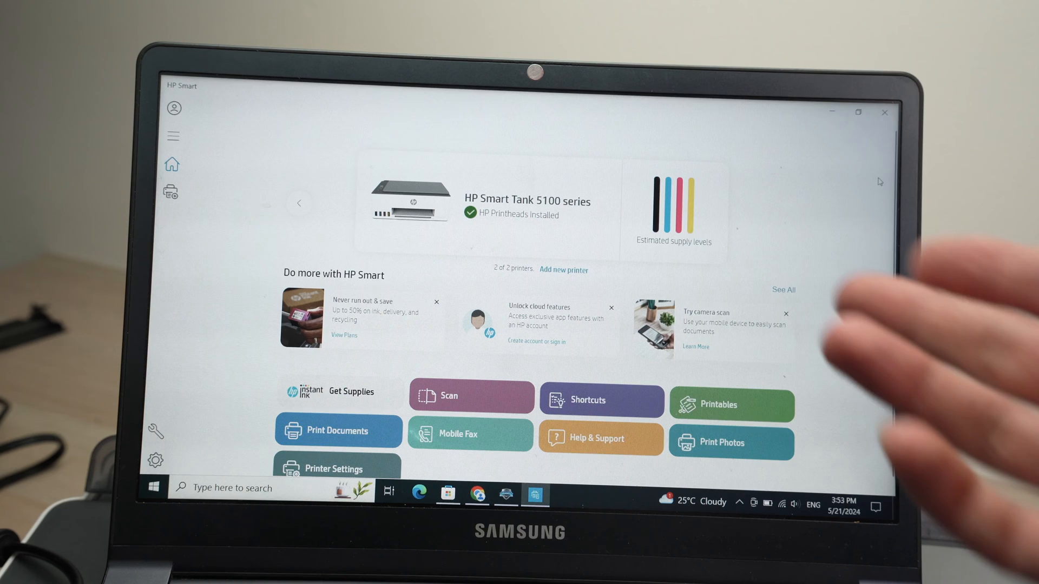
{"action": "mouse_move", "coordinate": [895, 365]}
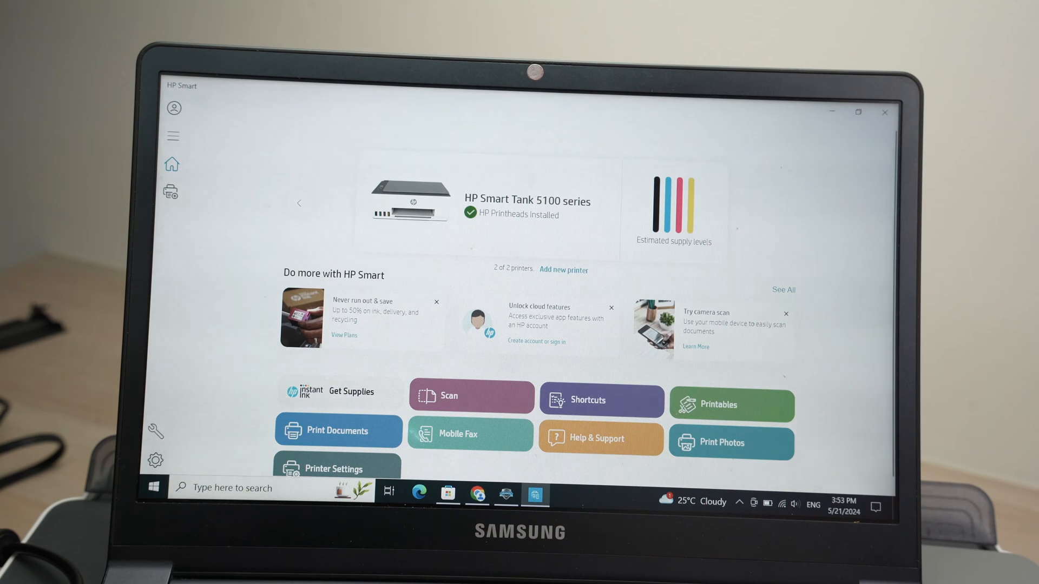
{"action": "mouse_move", "coordinate": [823, 152]}
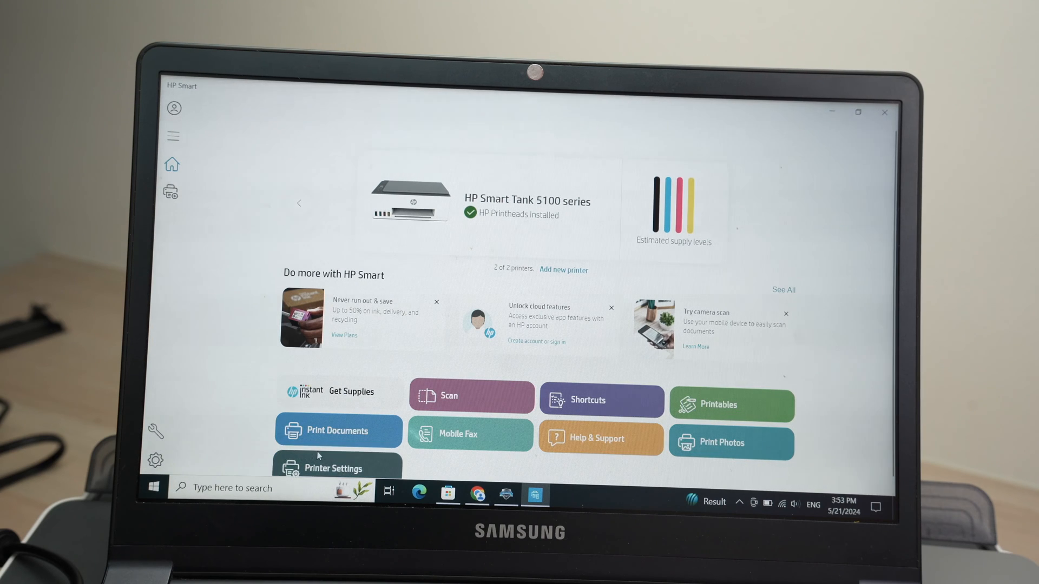
Start printing a document from the computer via Print Documents.
{"action": "left_click", "coordinate": [338, 430]}
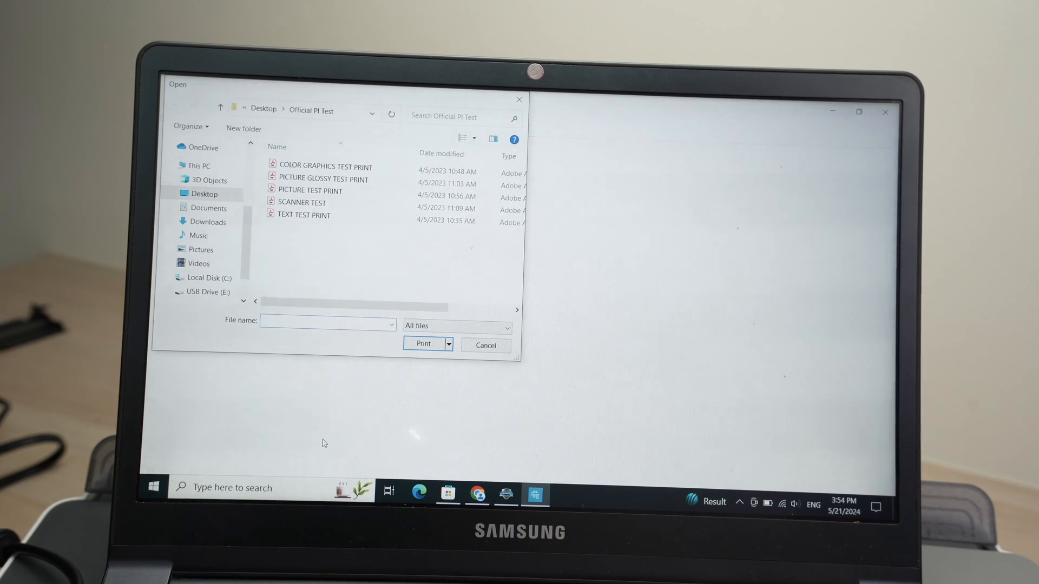
{"action": "mouse_move", "coordinate": [303, 215]}
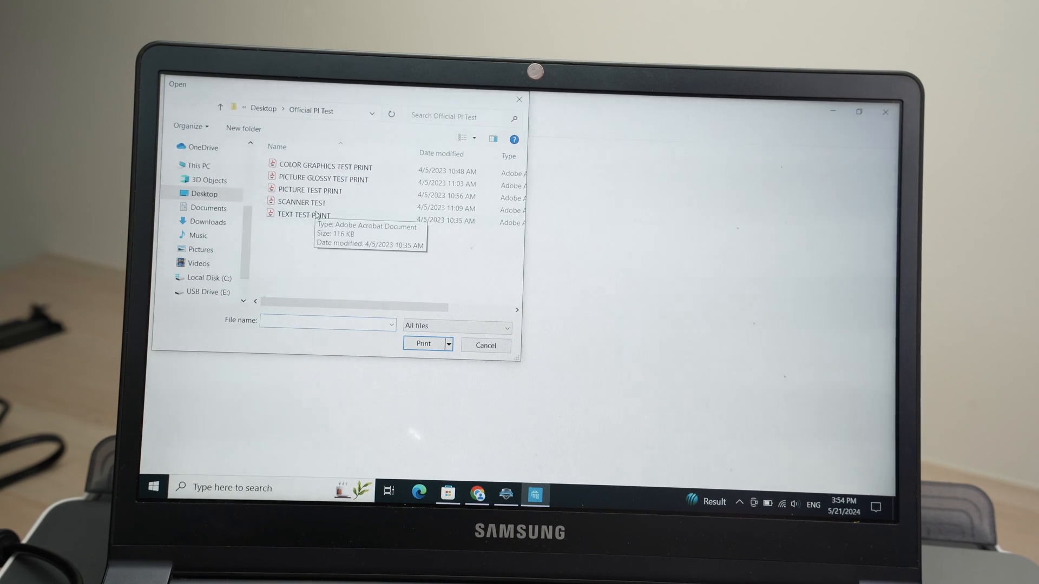
Open TEXT TEST PRINT from the Official PI Test folder for printing.
{"action": "left_click", "coordinate": [422, 343]}
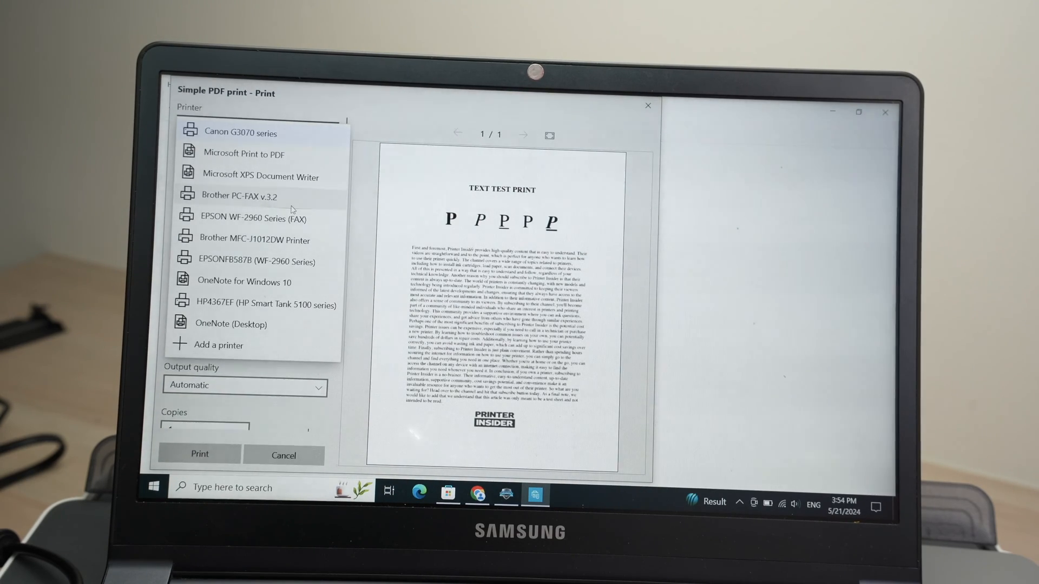
{"action": "mouse_move", "coordinate": [257, 345]}
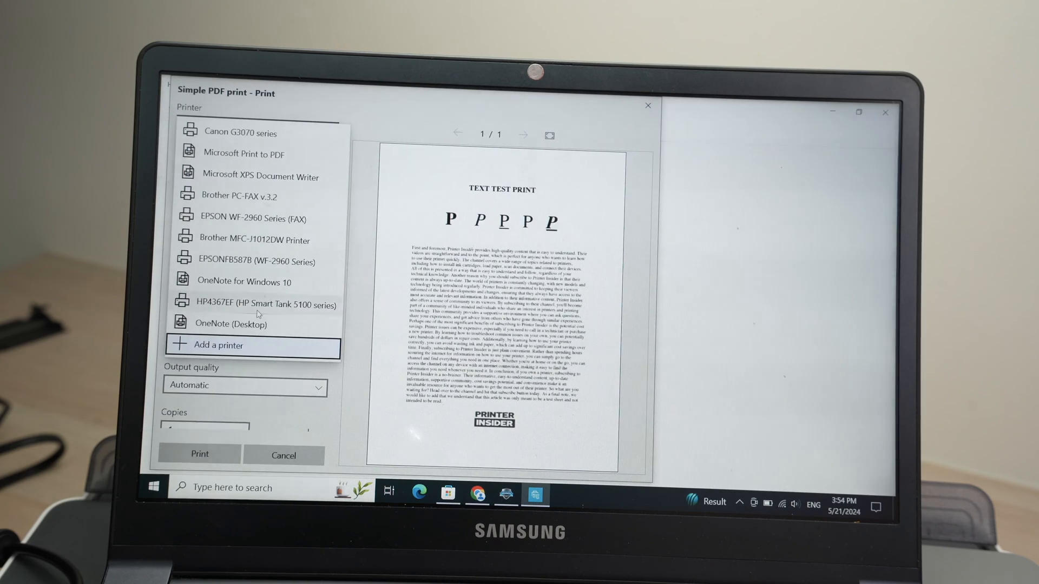
{"action": "left_click", "coordinate": [259, 304]}
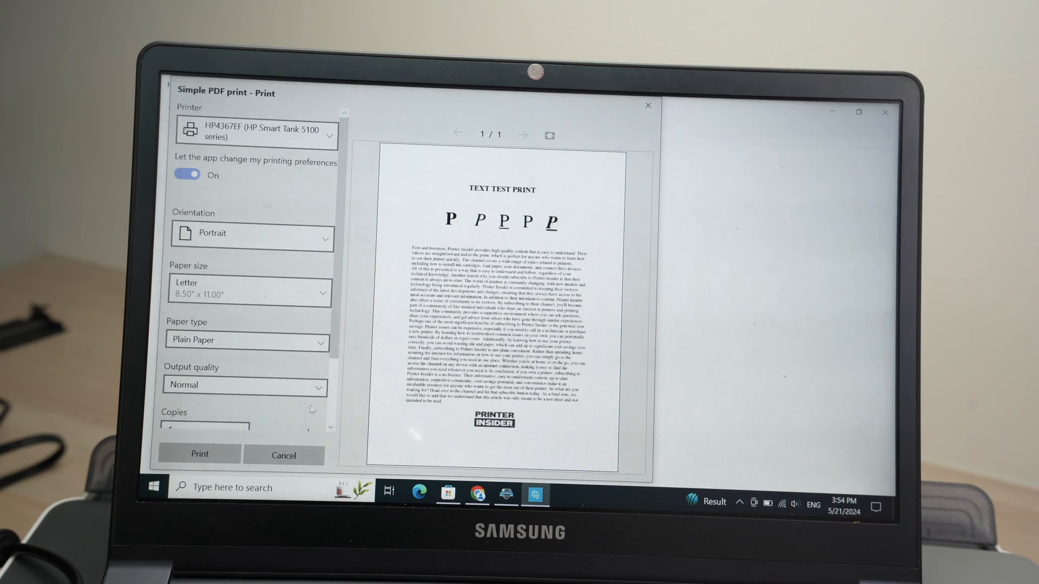
Print TEXT TEST PRINT on the HP Smart Tank 5100 series printer.
{"action": "left_click", "coordinate": [199, 454]}
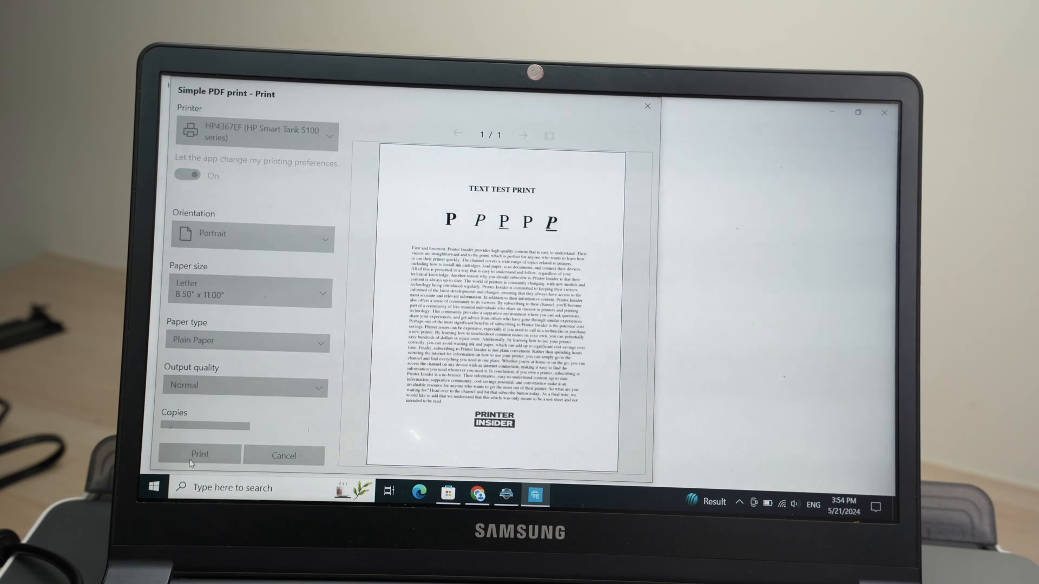
{"action": "left_click", "coordinate": [200, 454]}
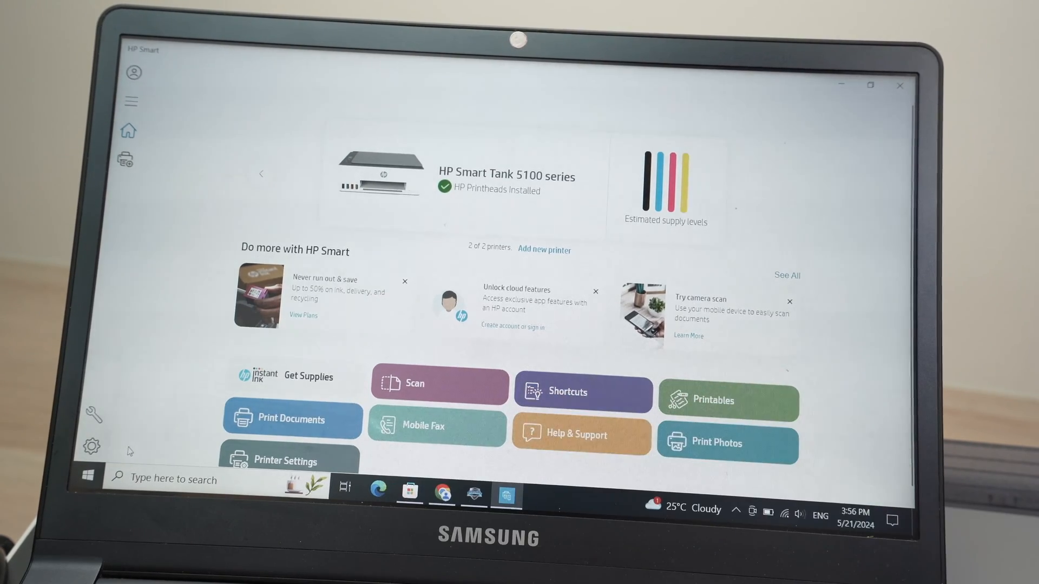
{"action": "mouse_move", "coordinate": [407, 401]}
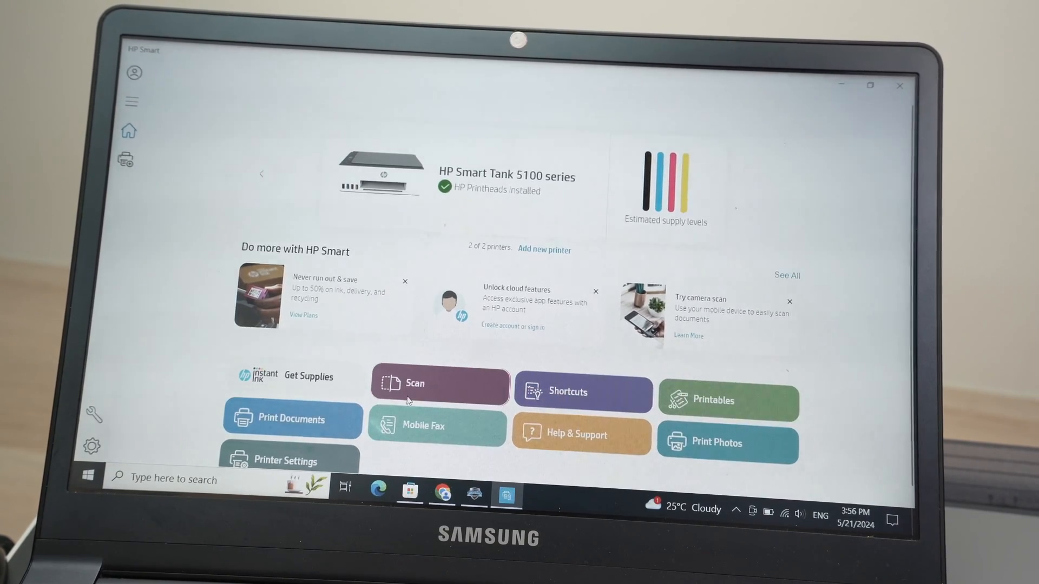
Open the Scan page for the Smart Tank 5100 from the home screen.
{"action": "left_click", "coordinate": [440, 383]}
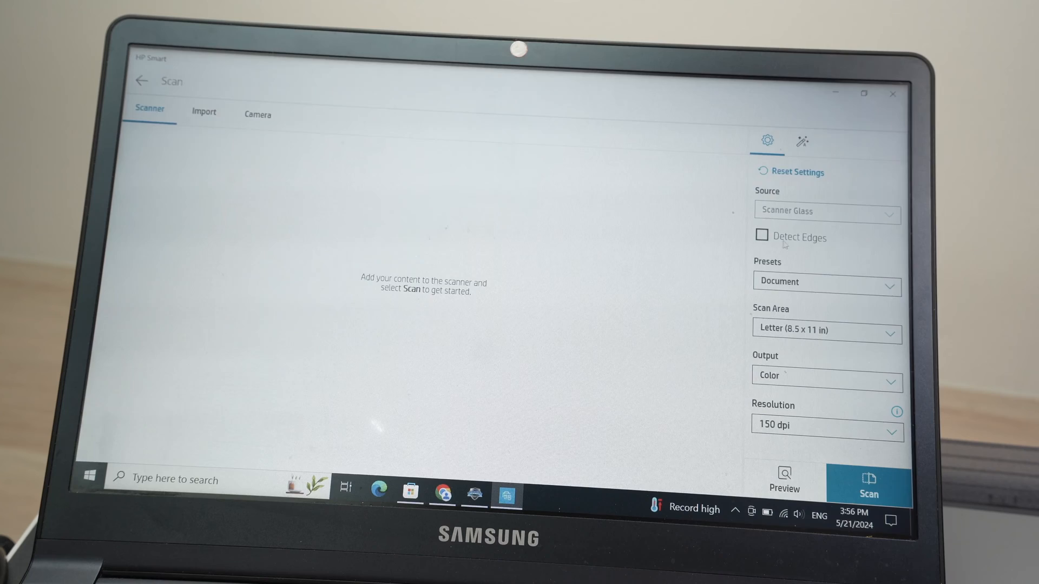
{"action": "left_click", "coordinate": [827, 286]}
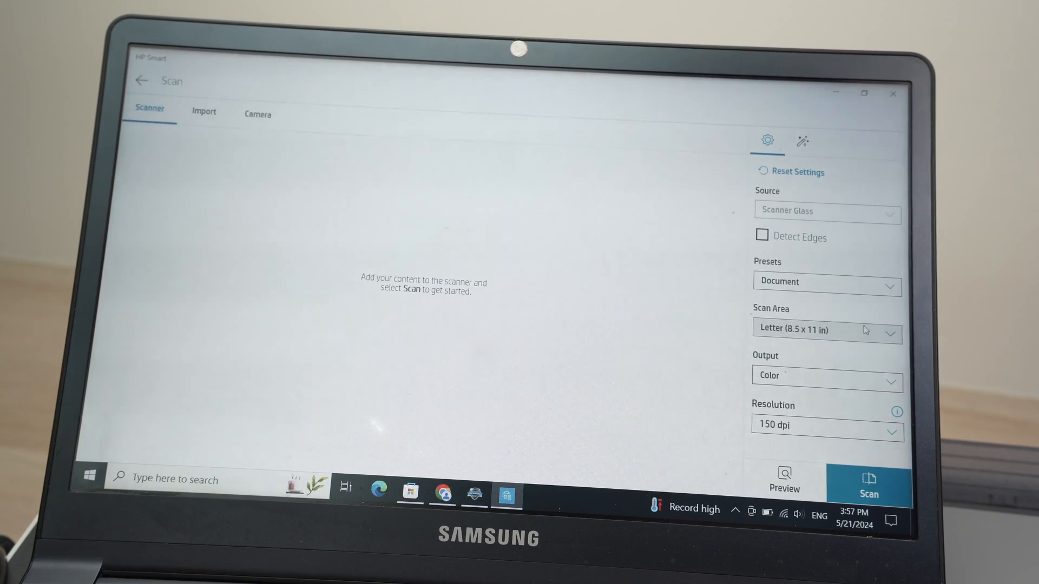
{"action": "left_click", "coordinate": [826, 330]}
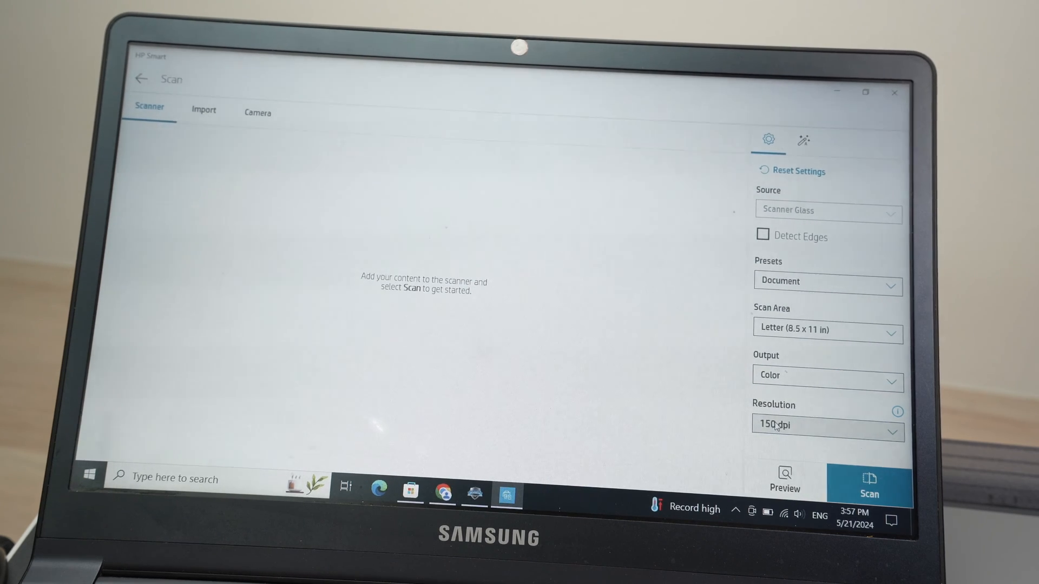
{"action": "left_click", "coordinate": [826, 425]}
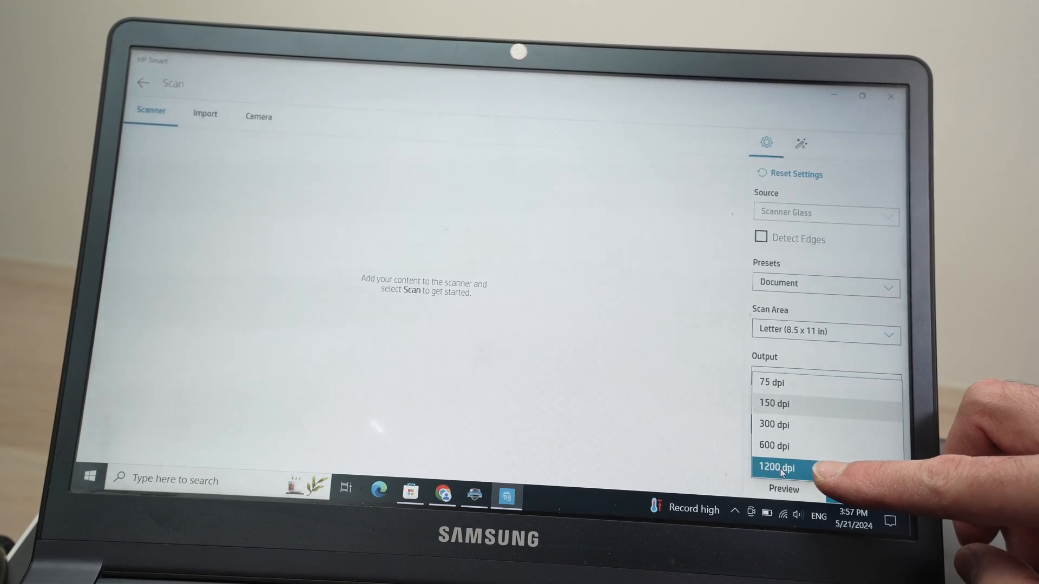
{"action": "left_click", "coordinate": [778, 467]}
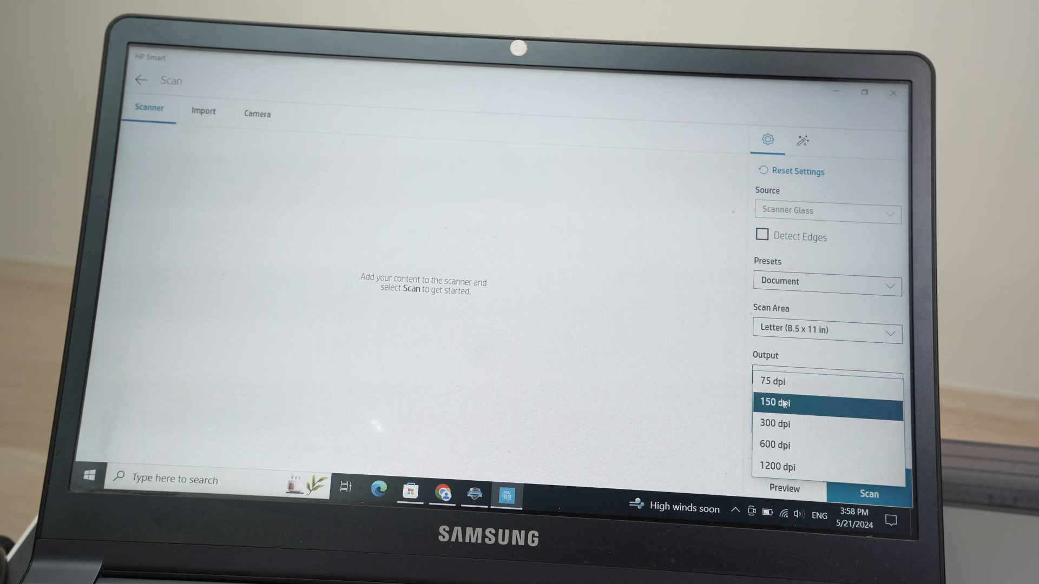
{"action": "left_click", "coordinate": [776, 402]}
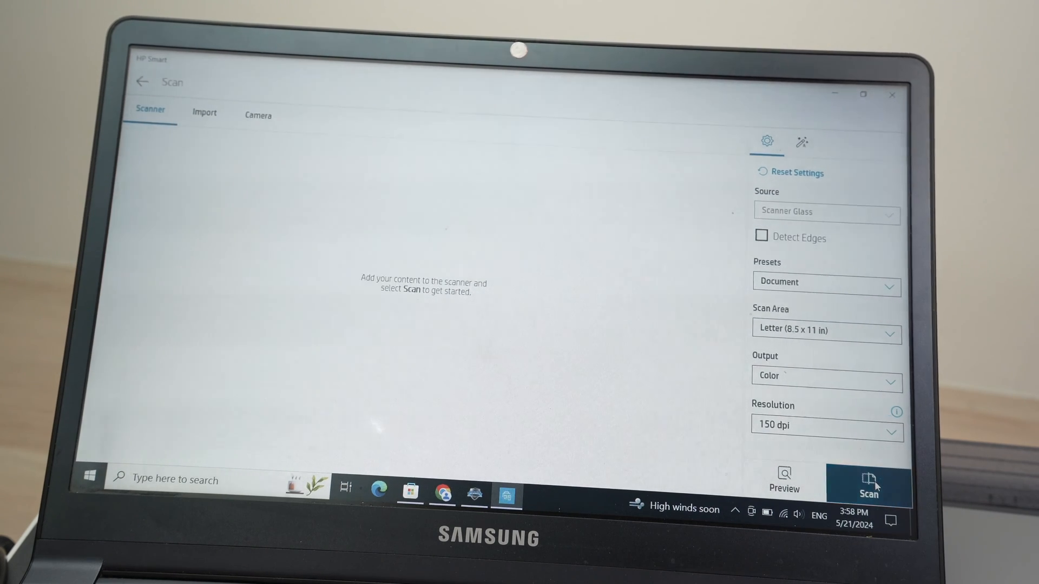
Scan the text page and rotate its preview upright.
{"action": "left_click", "coordinate": [869, 483]}
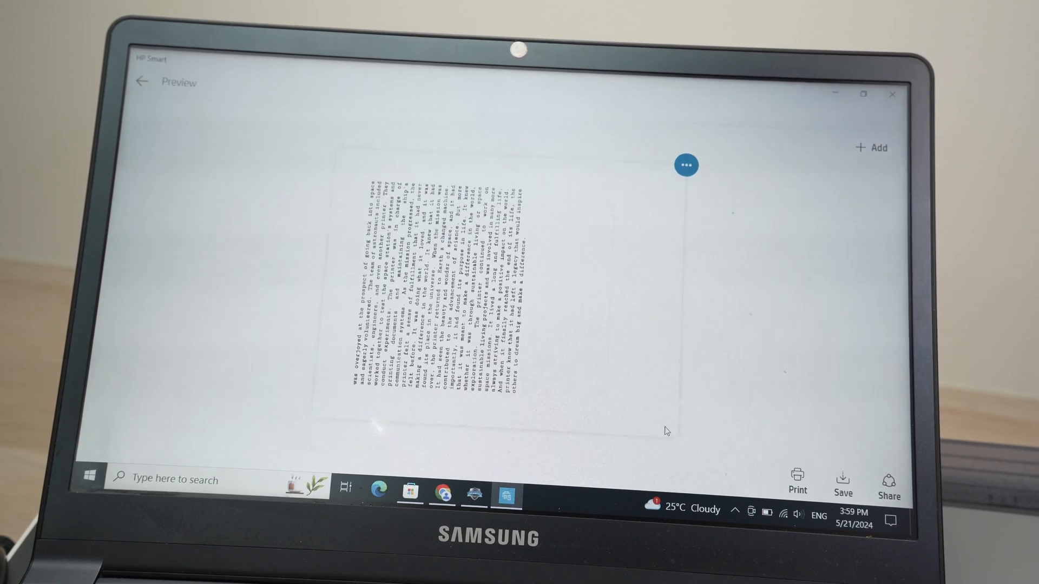
{"action": "left_click", "coordinate": [586, 417]}
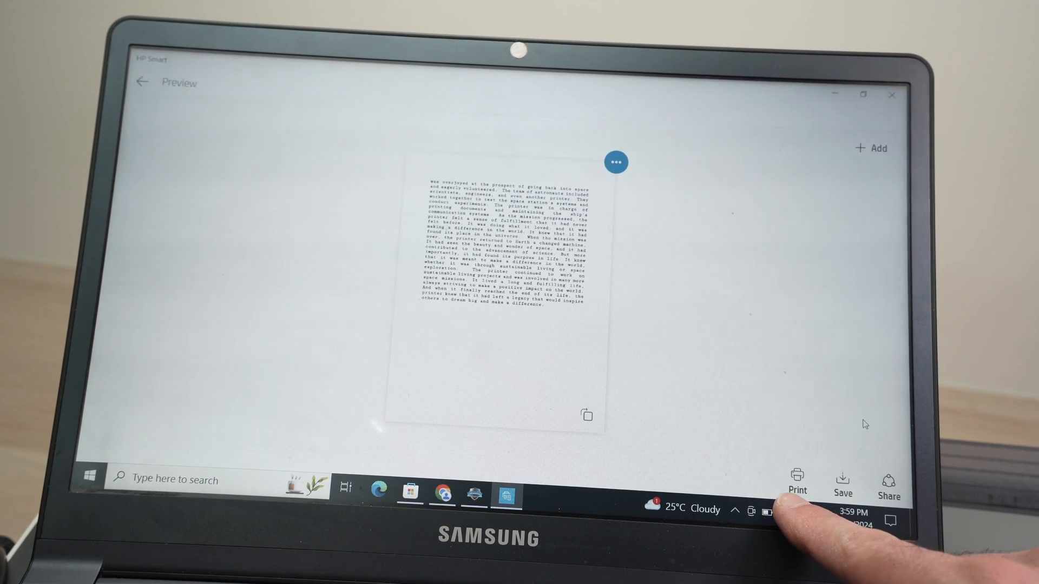